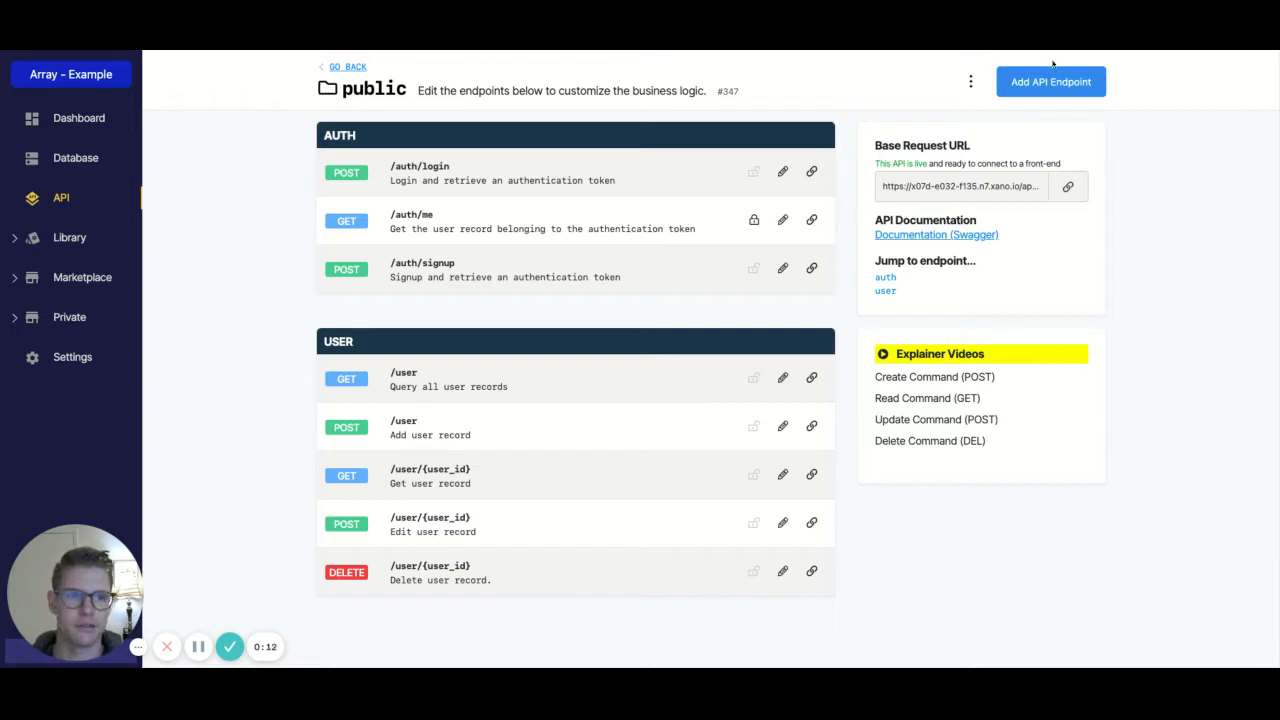
Add a new API endpoint named json_array with verb GET and save it.
left_click(1050, 80)
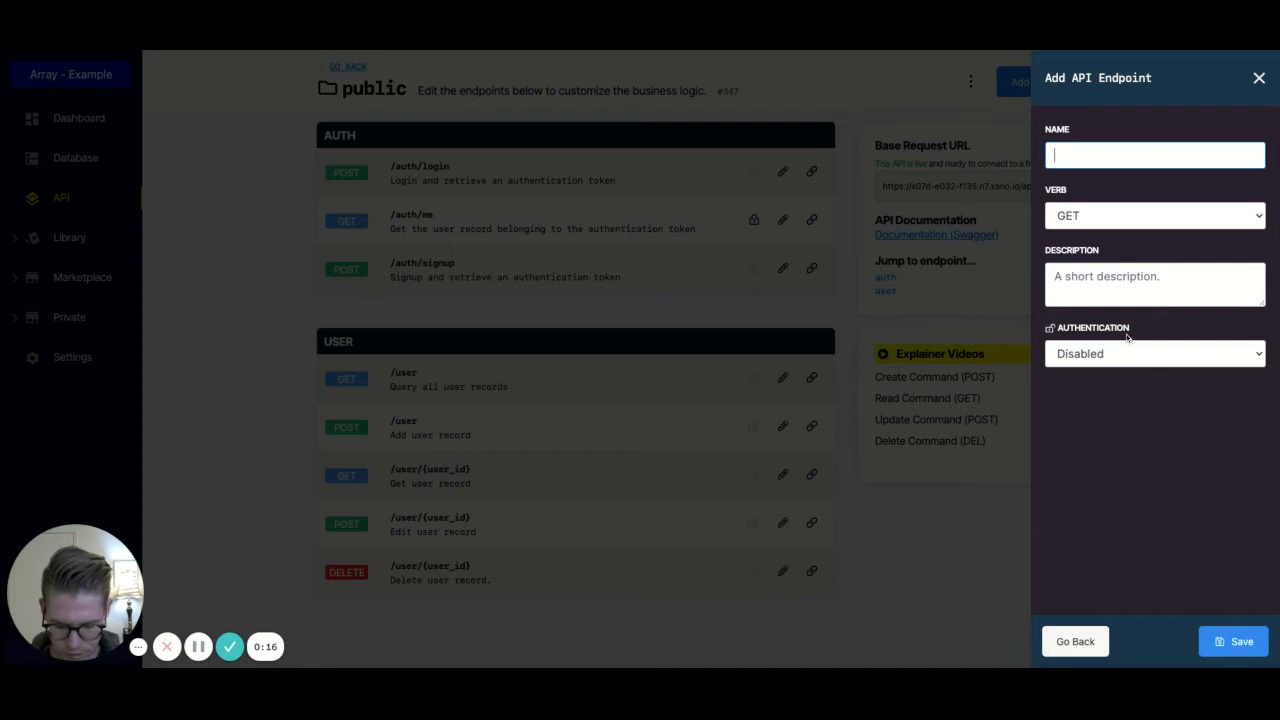
type("json_a")
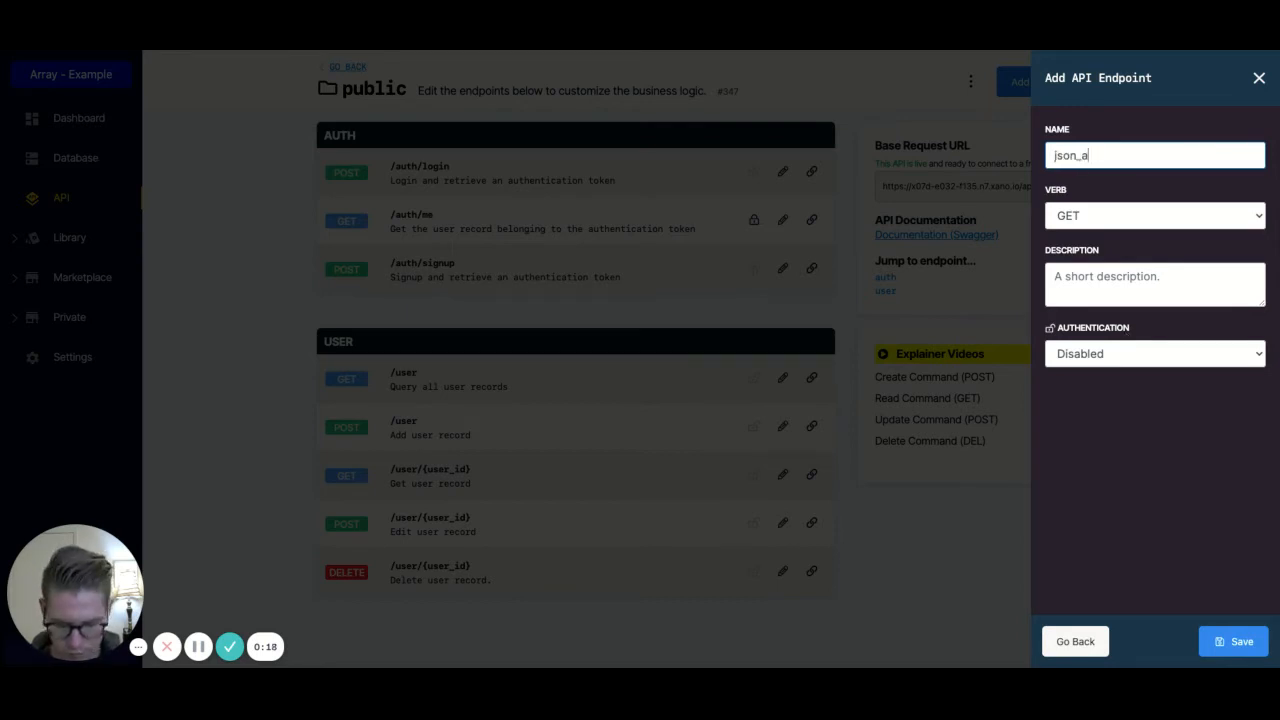
type("rray")
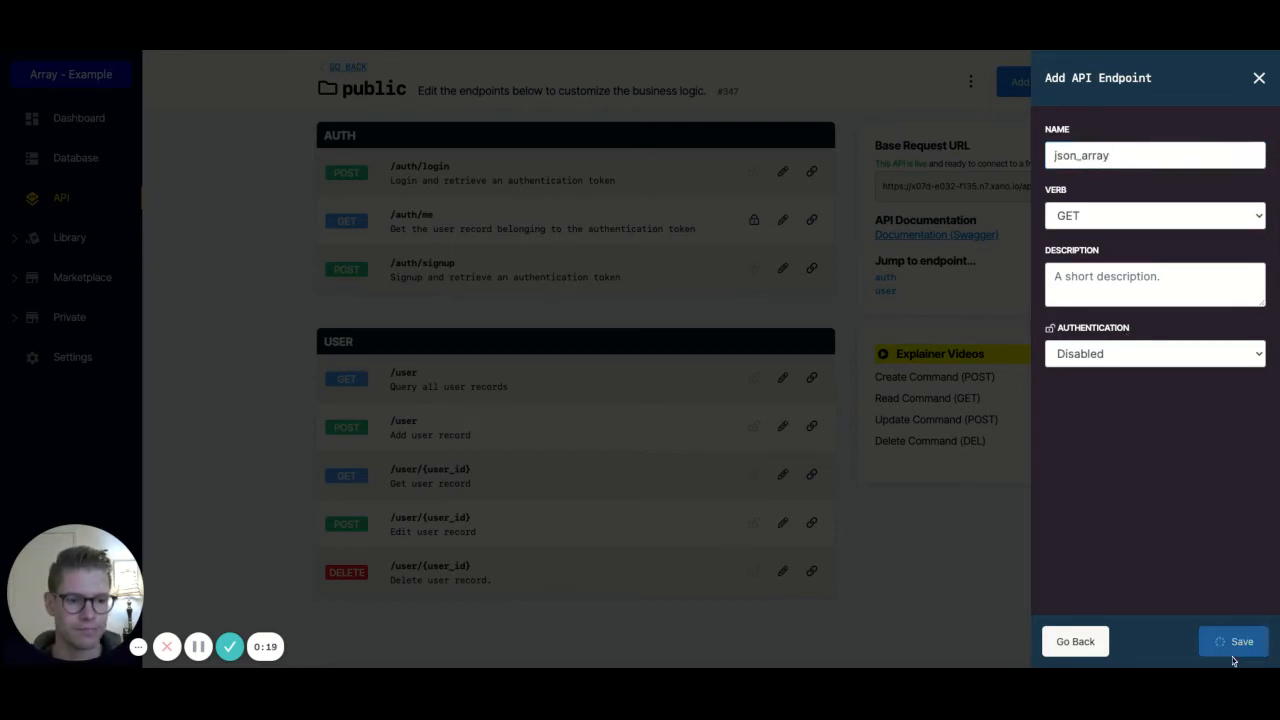
left_click(1232, 640)
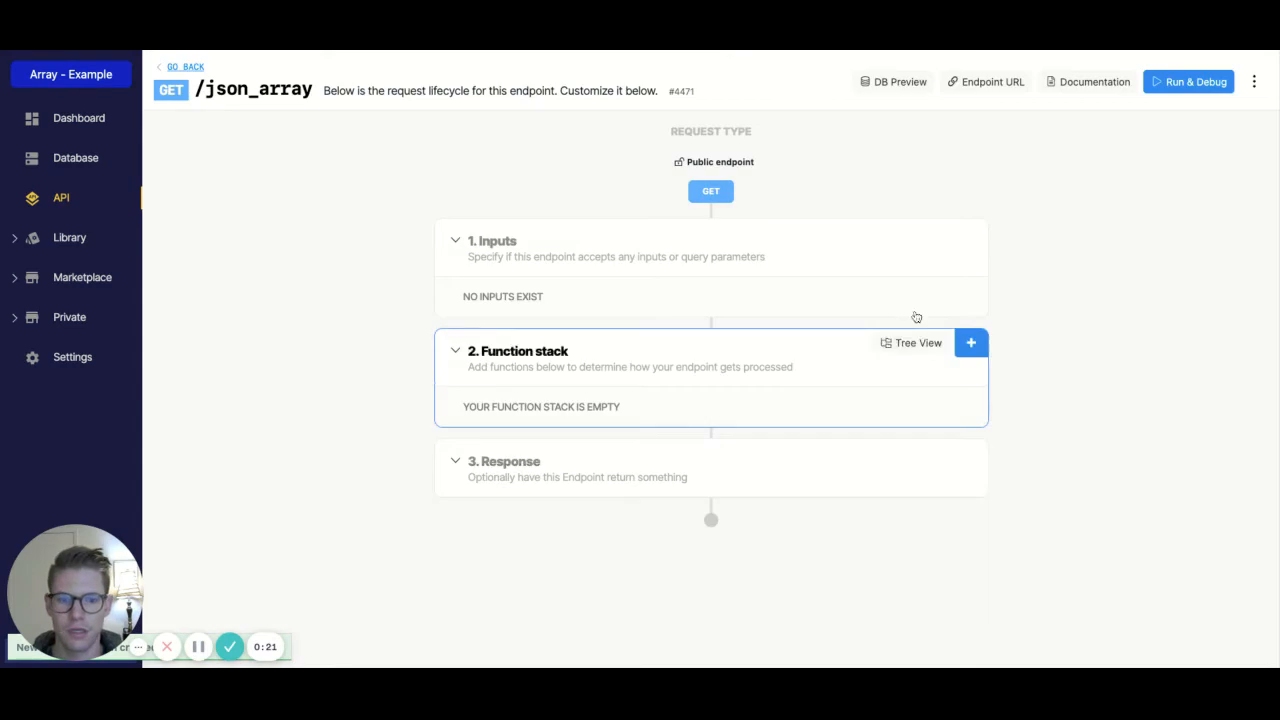
Add a JSON input named listA with list structure and save it.
left_click(970, 344)
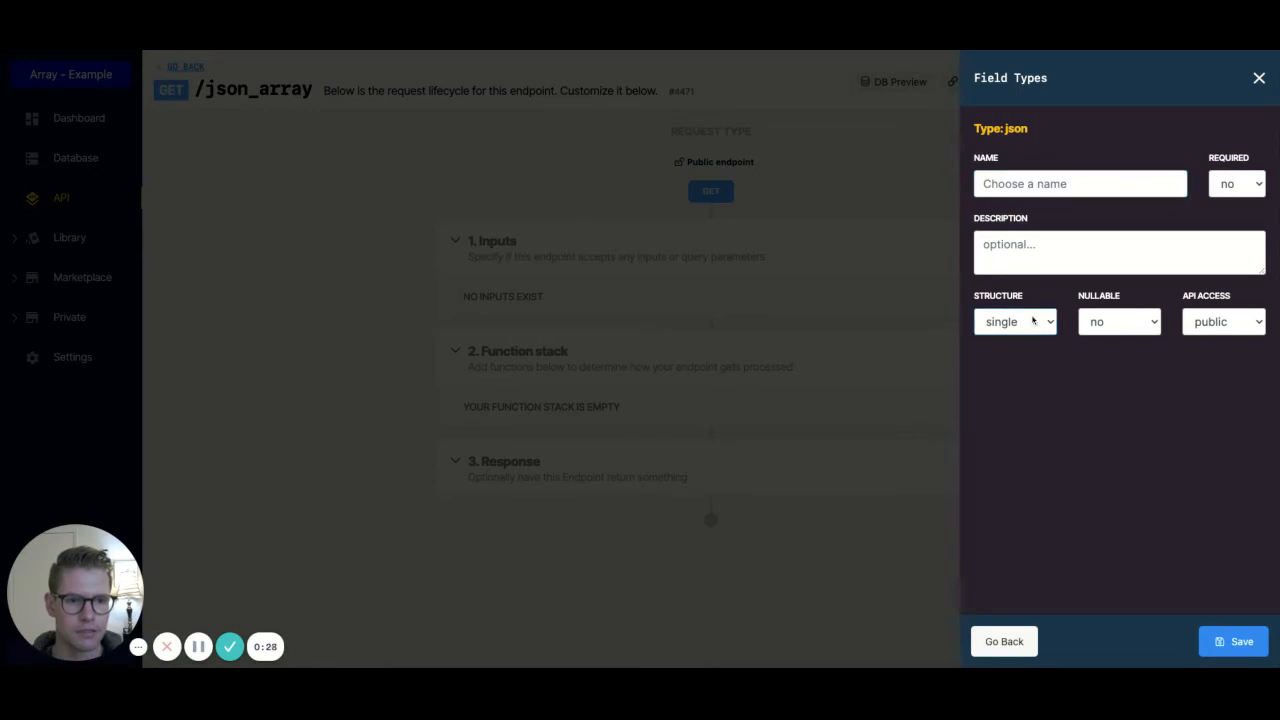
type("list")
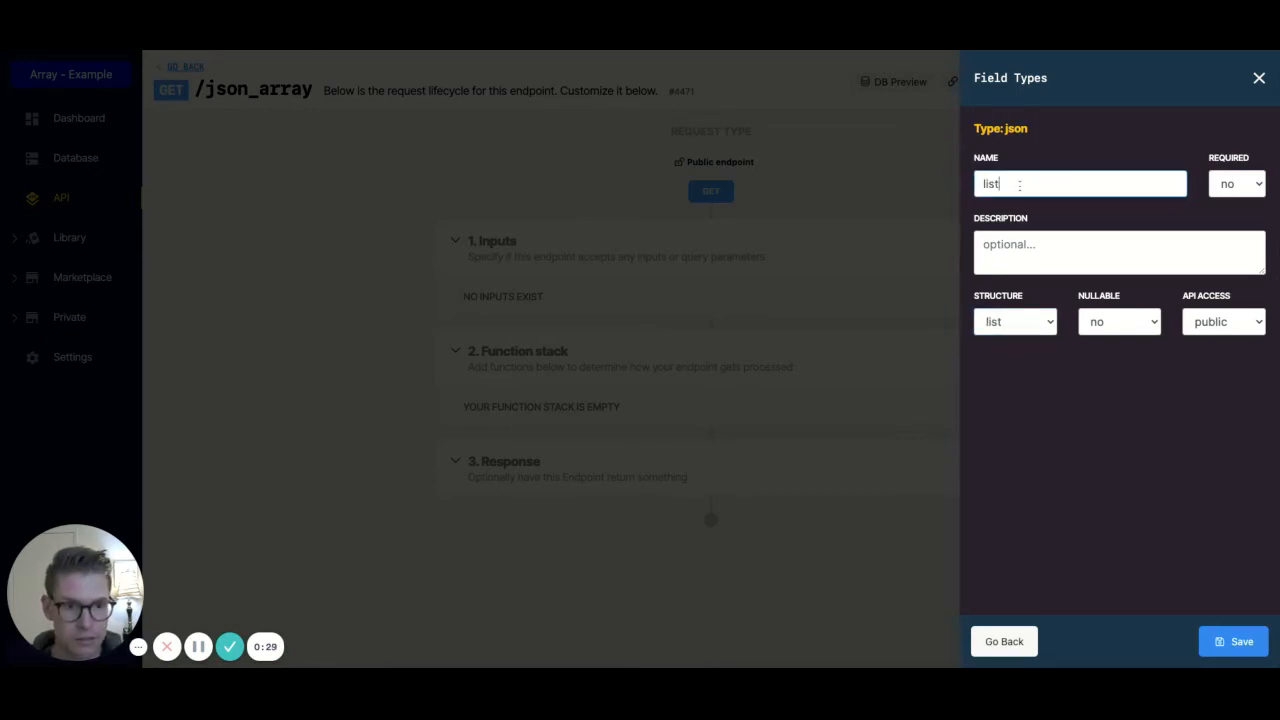
left_click(1232, 640)
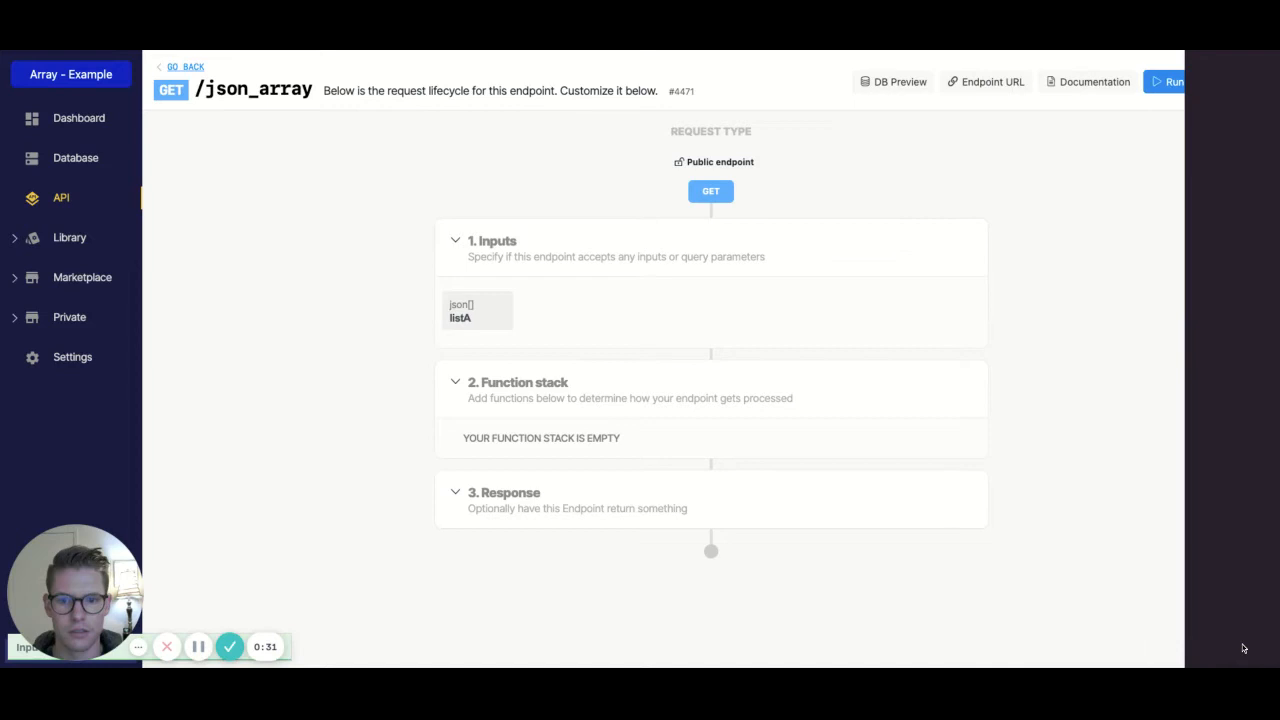
Add a second JSON input named listB with list structure and save it.
left_click(476, 312)
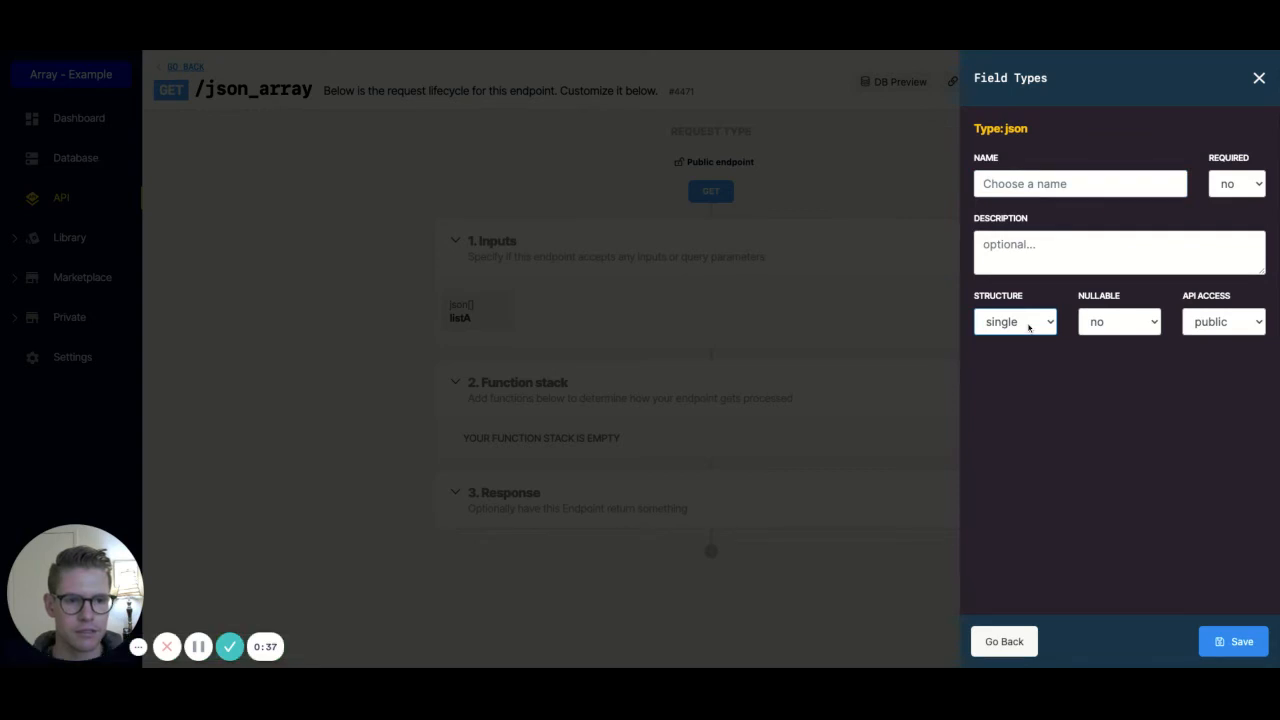
type("list")
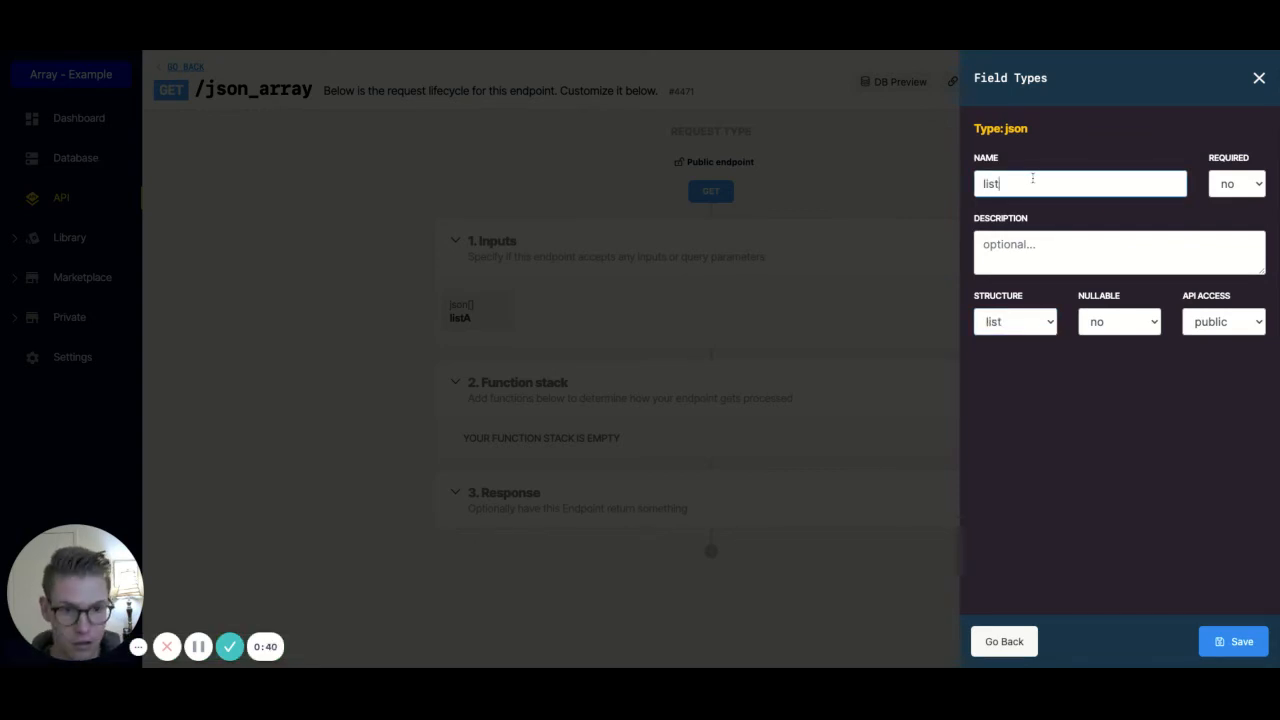
type("B")
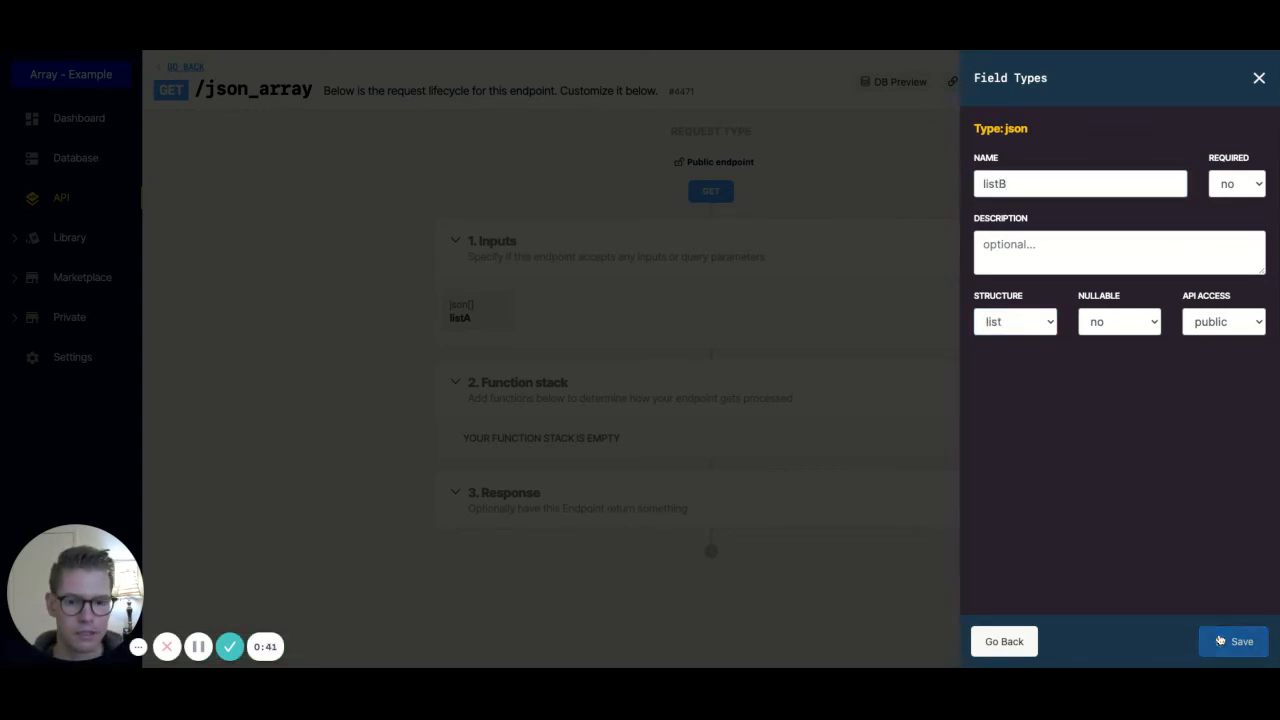
left_click(1232, 640)
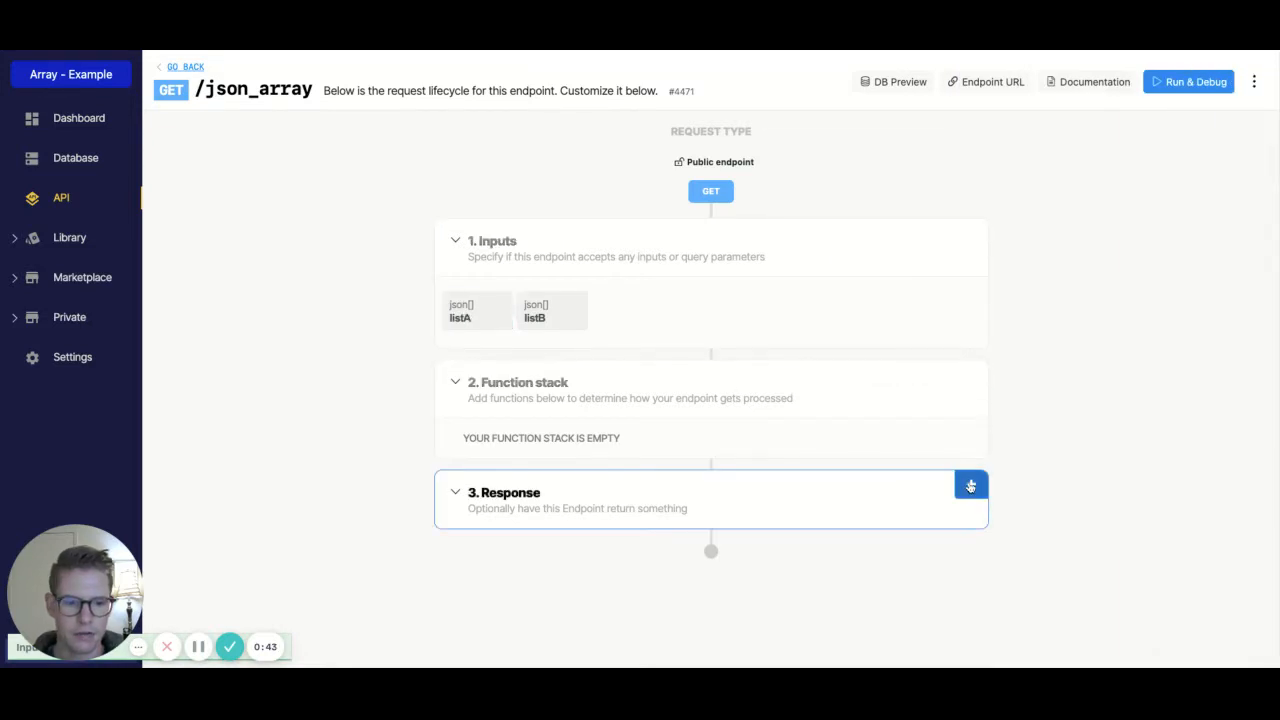
Set the response to return listA with a merge filter taking listB, and save.
left_click(970, 486)
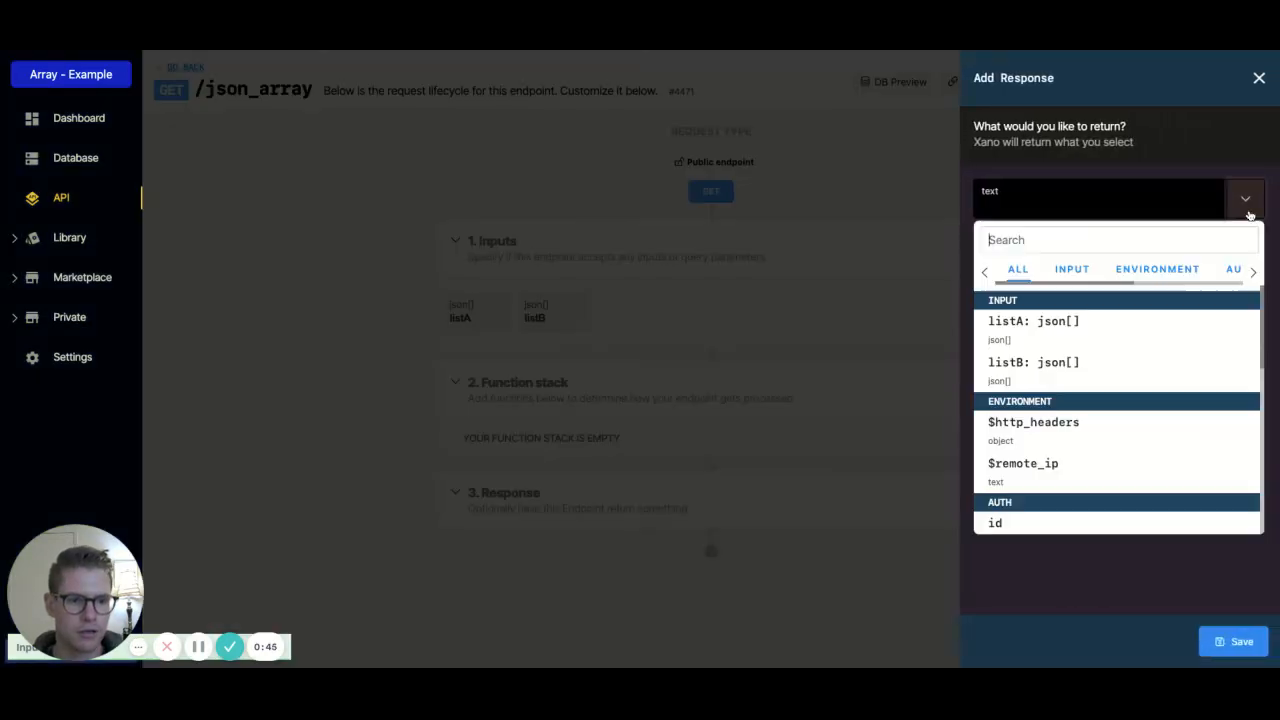
left_click(1032, 320)
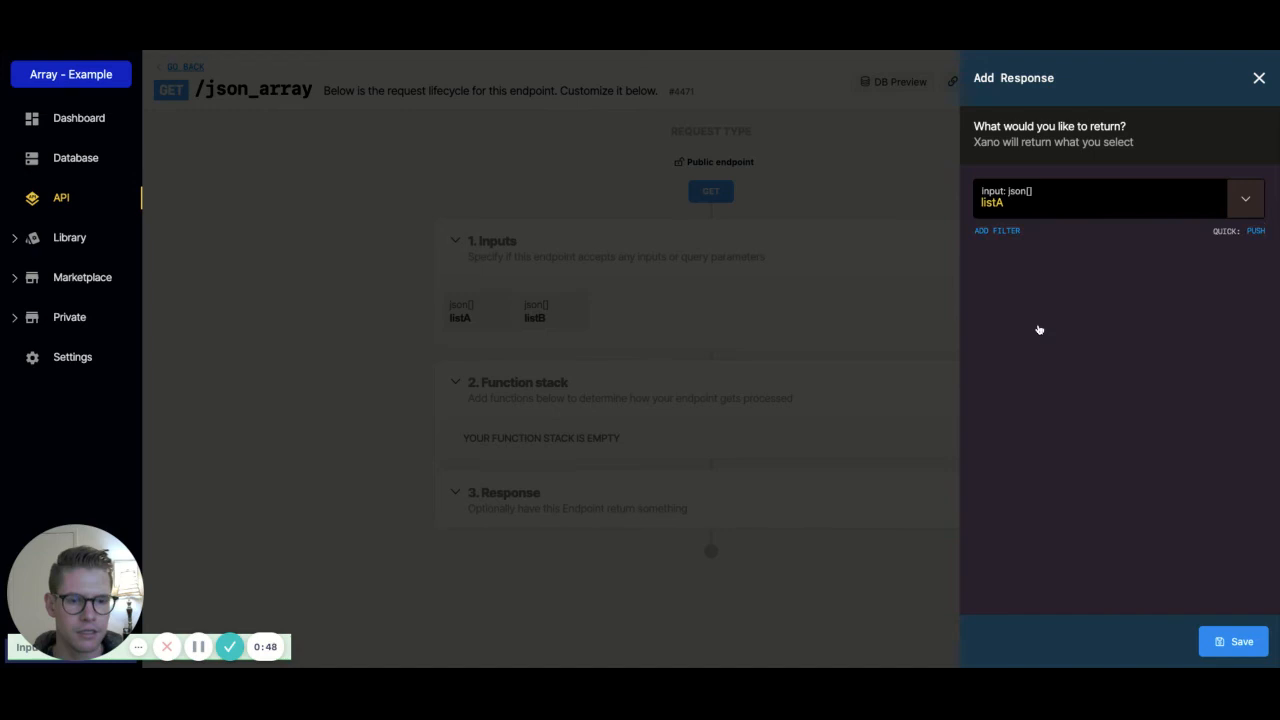
left_click(996, 230)
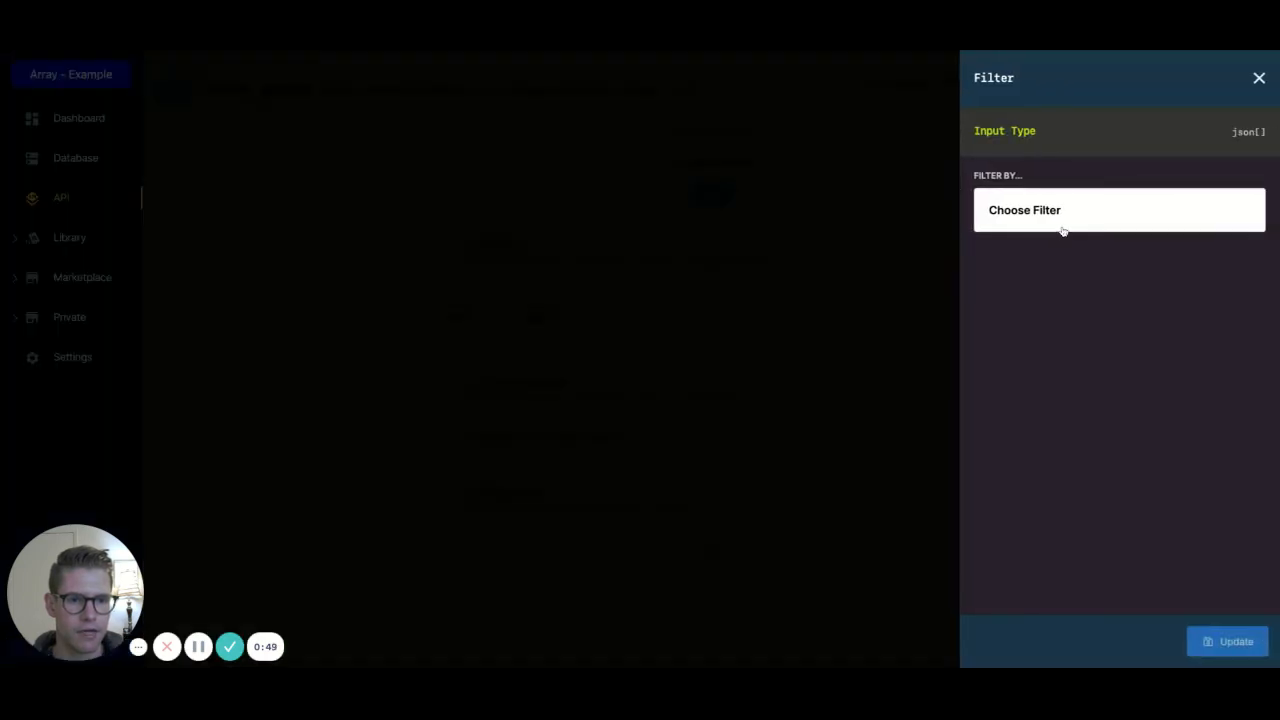
type("mer")
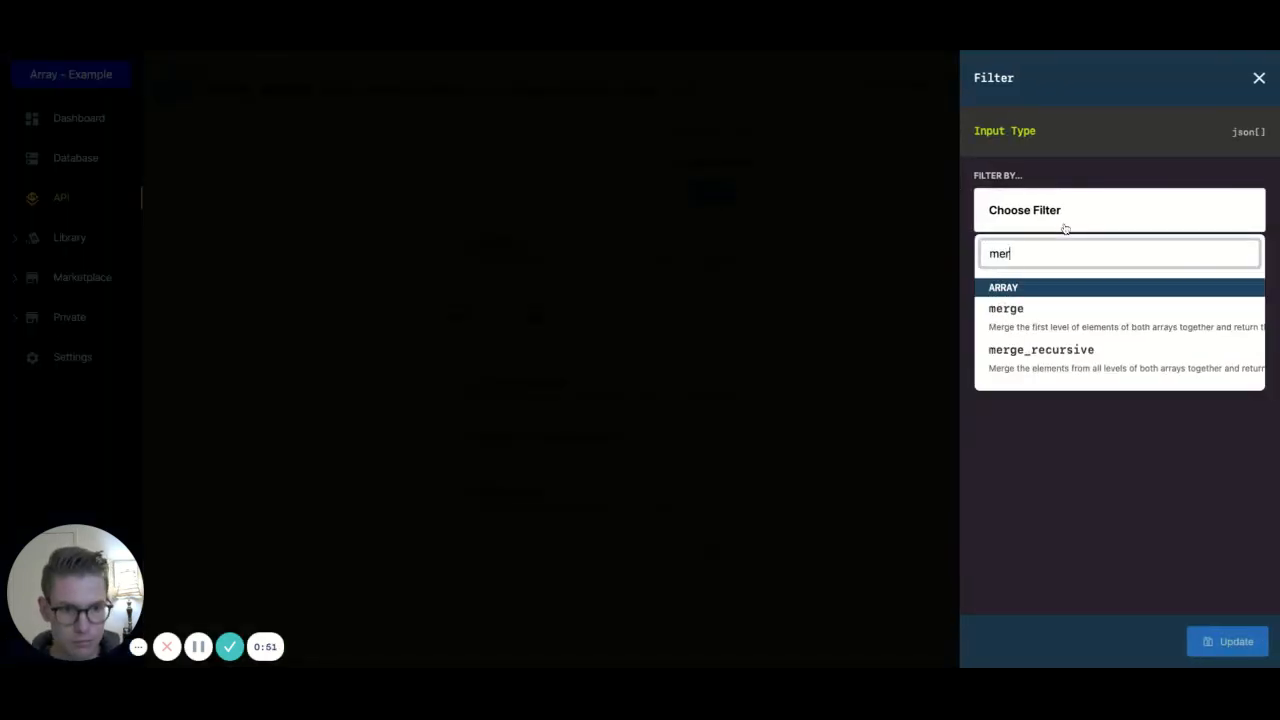
left_click(1006, 308)
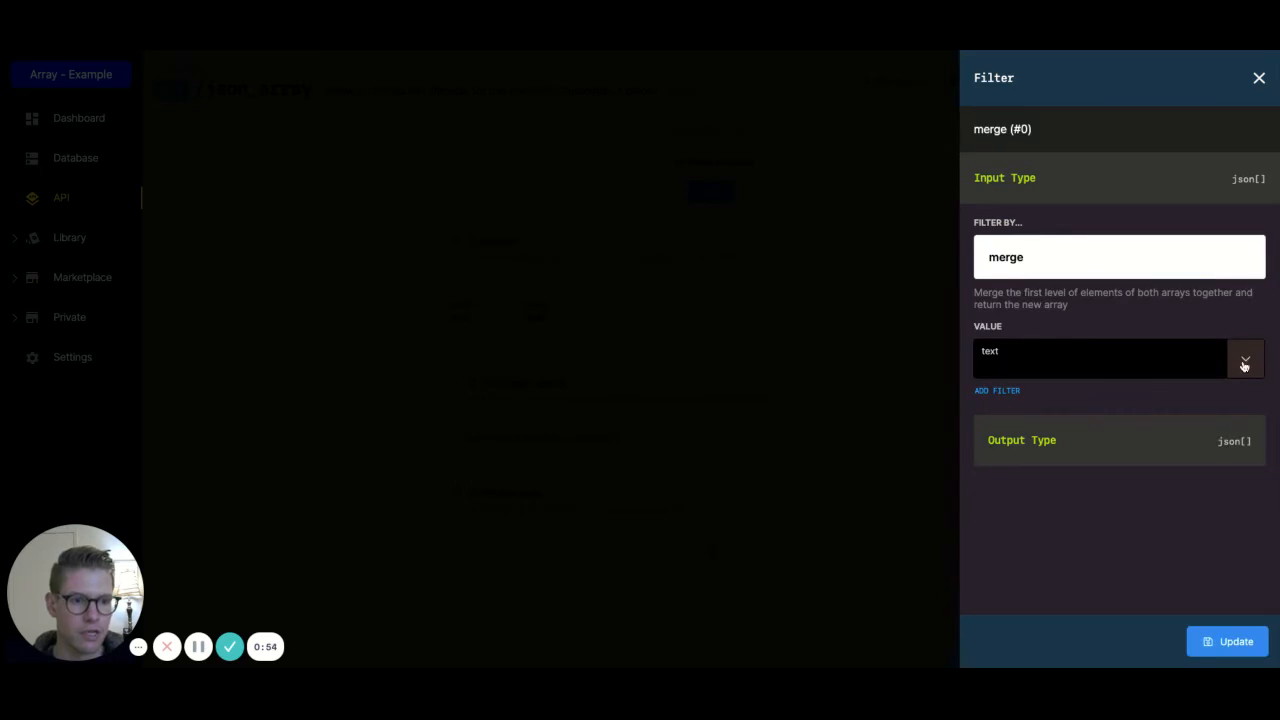
left_click(1244, 360)
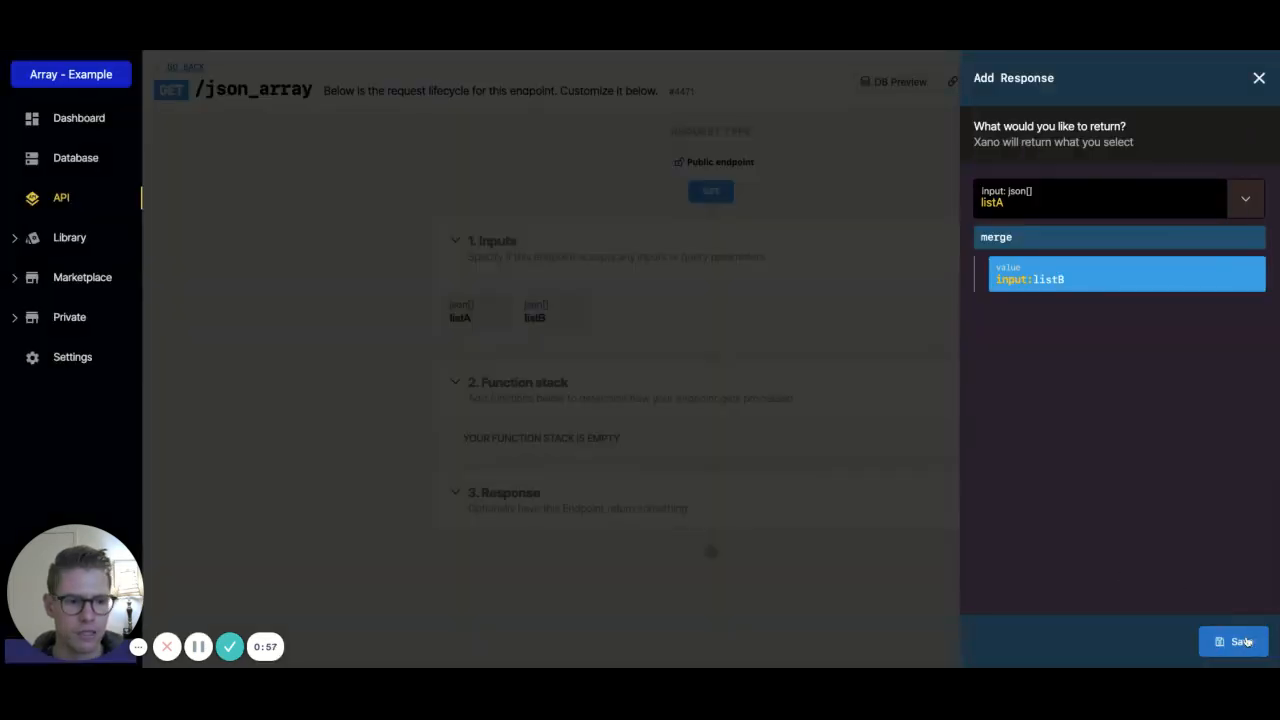
left_click(1234, 640)
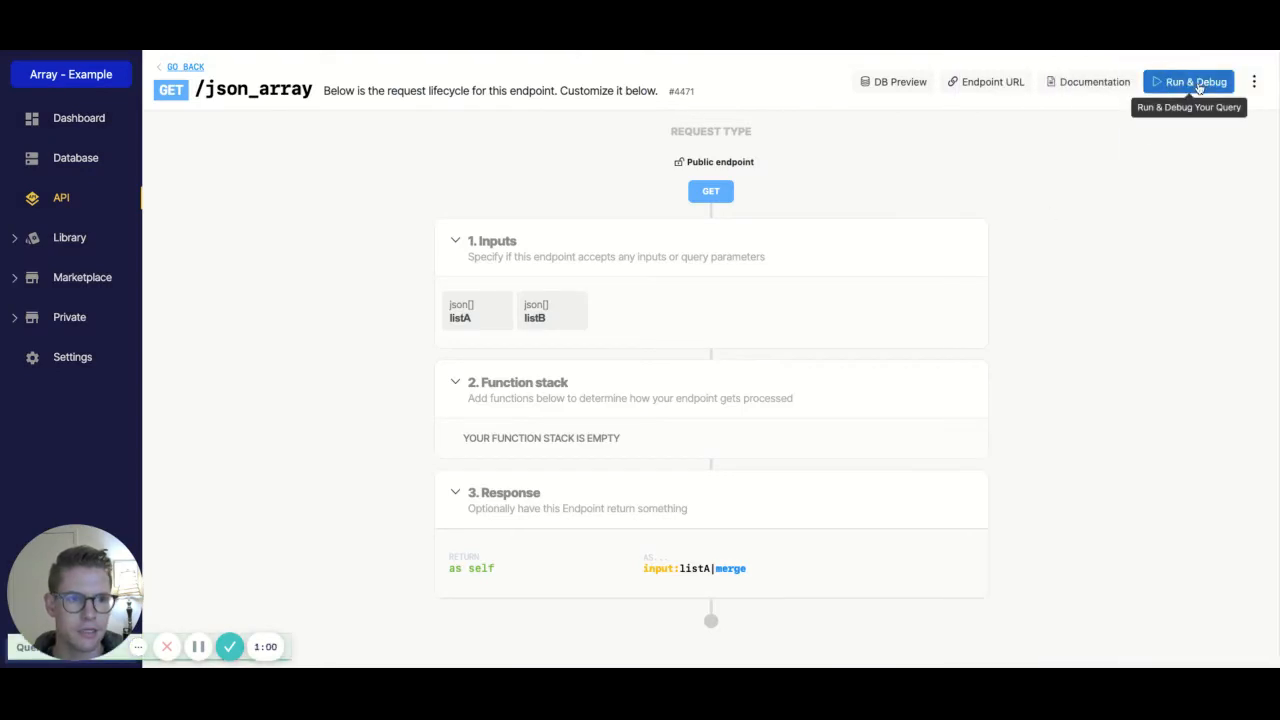
Run & Debug with listA ["a","b","c","d"] and listB ["e","f","g","h"], returning merged a–h.
left_click(1188, 80)
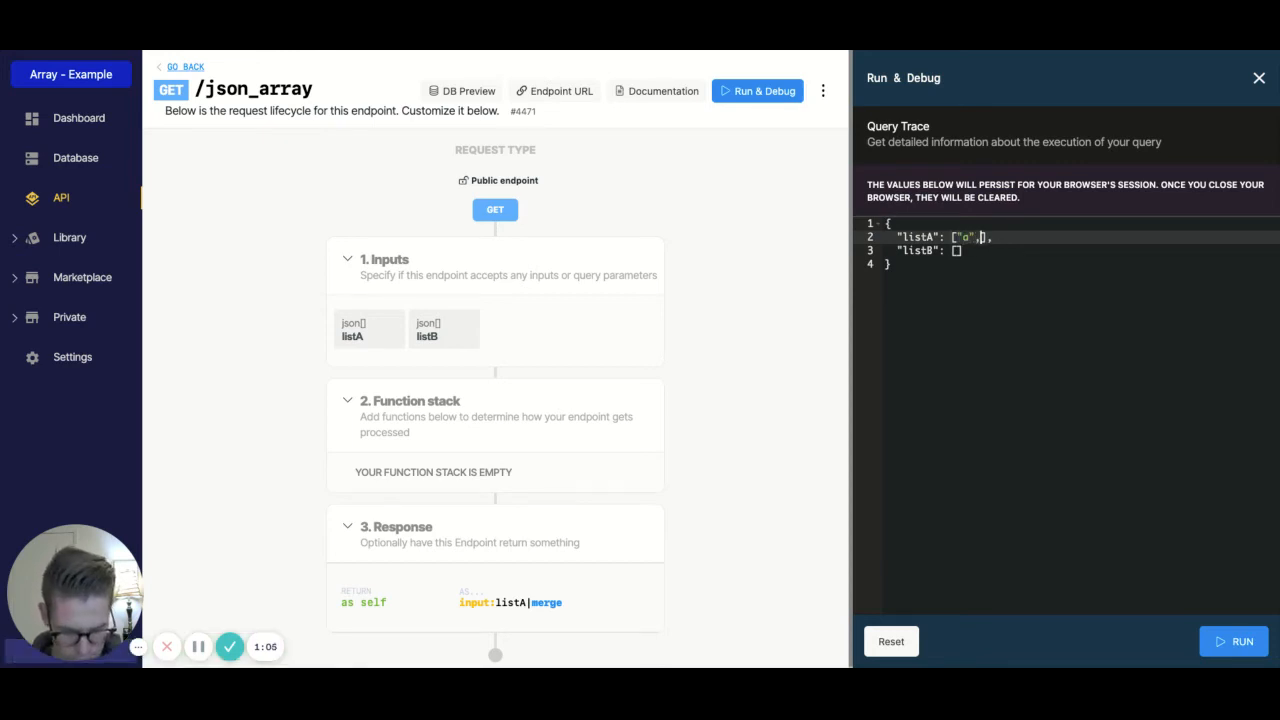
type("\"b\",\"c\",\"d")
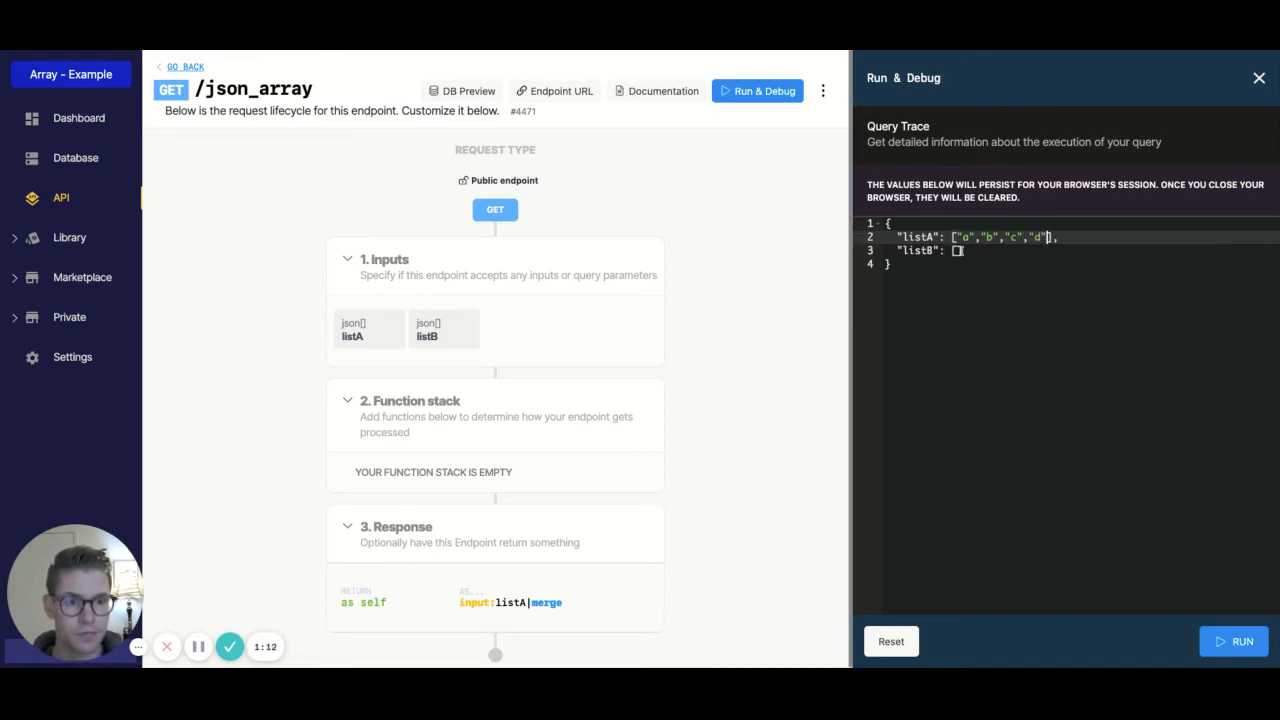
type("e")
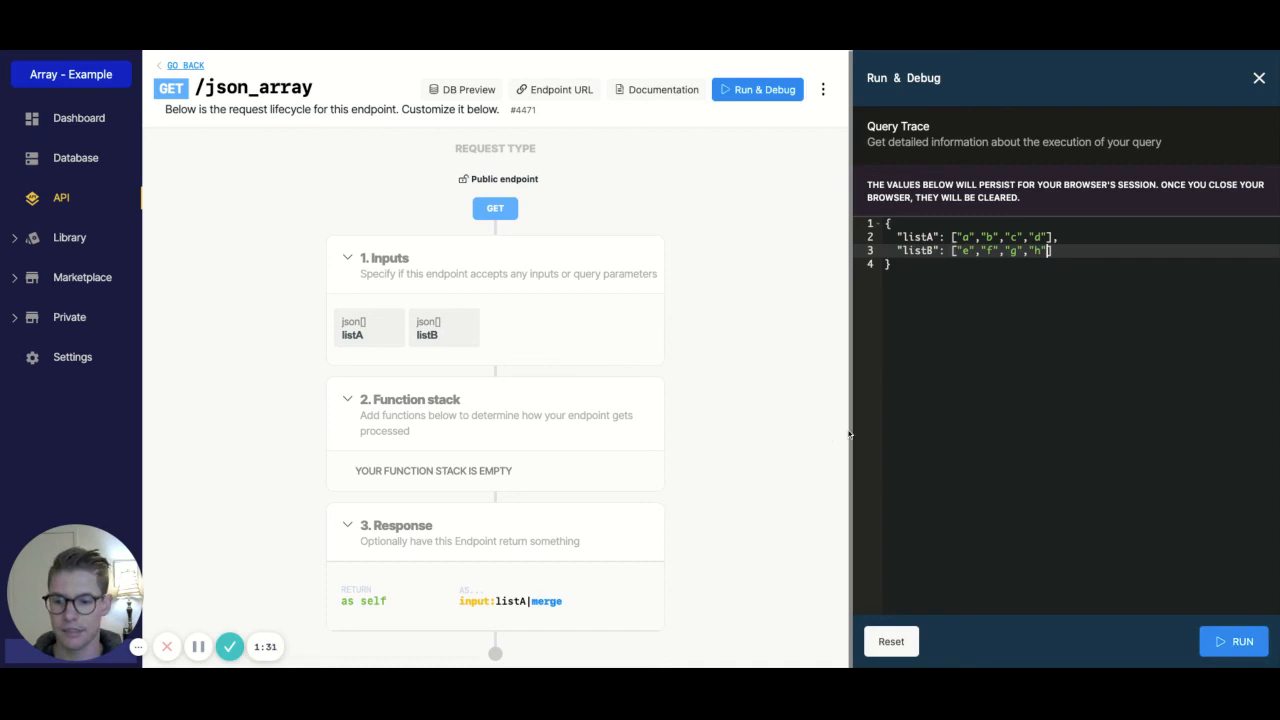
left_click(1232, 640)
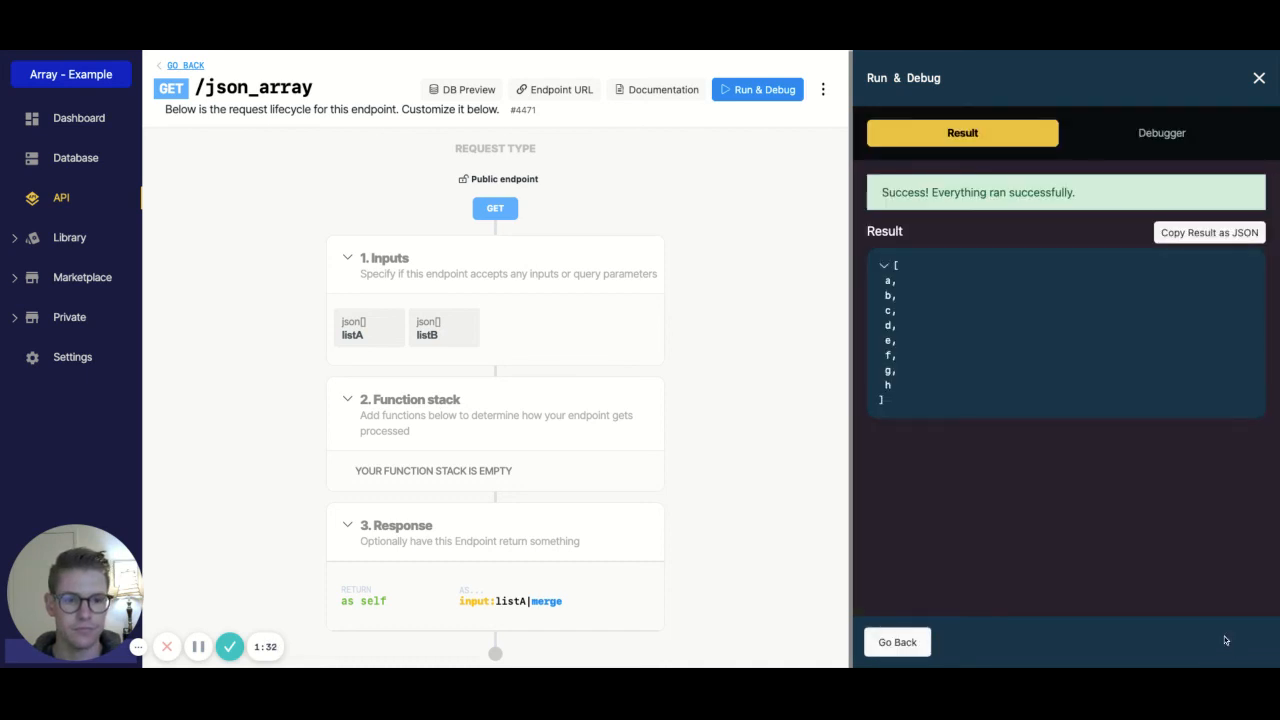